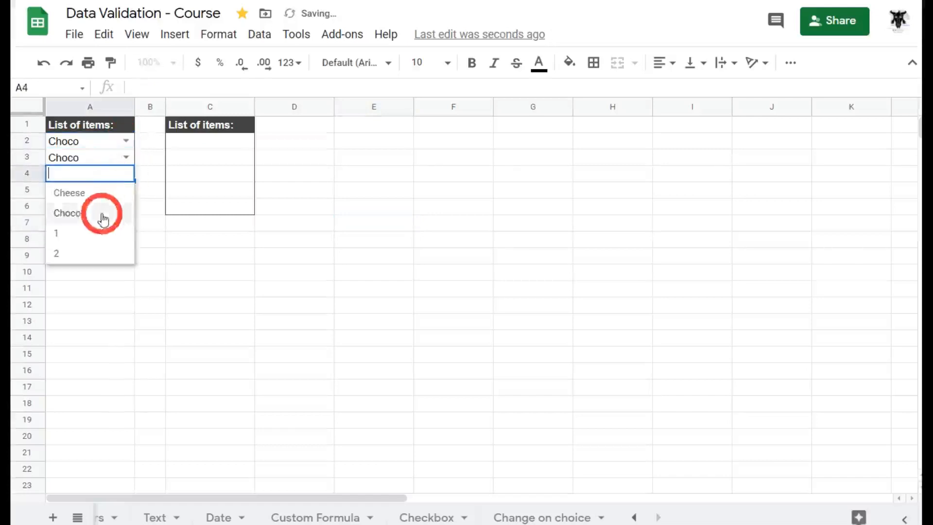
- Choose Choco in the A4 dropdown and bring up A2's choices to pick Cheese
{"action": "left_click", "coordinate": [67, 213]}
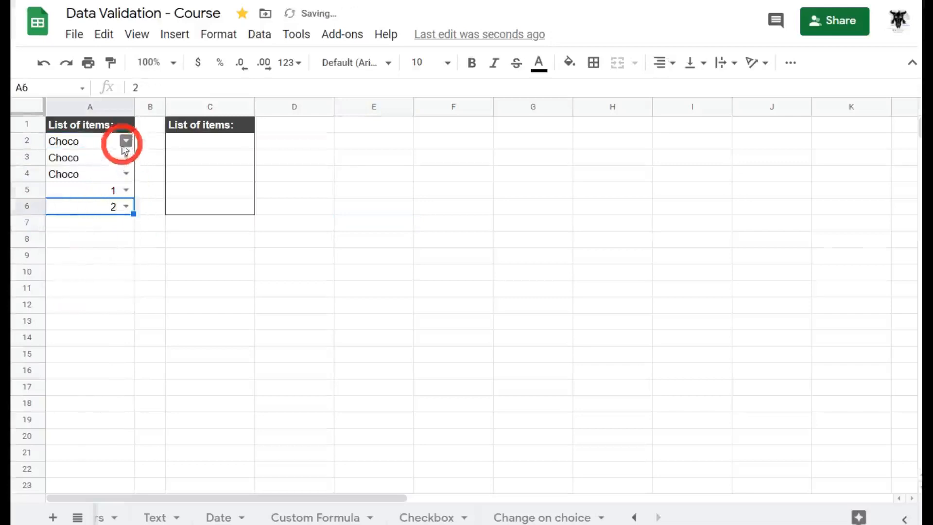
{"action": "left_click", "coordinate": [66, 141]}
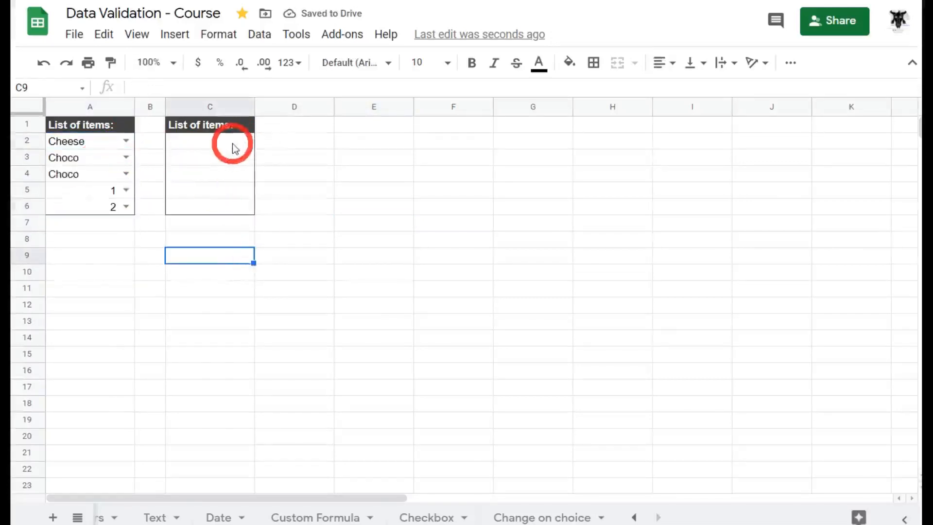
- Start a data validation rule on C2 with List of items as the criteria
{"action": "right_click", "coordinate": [210, 141]}
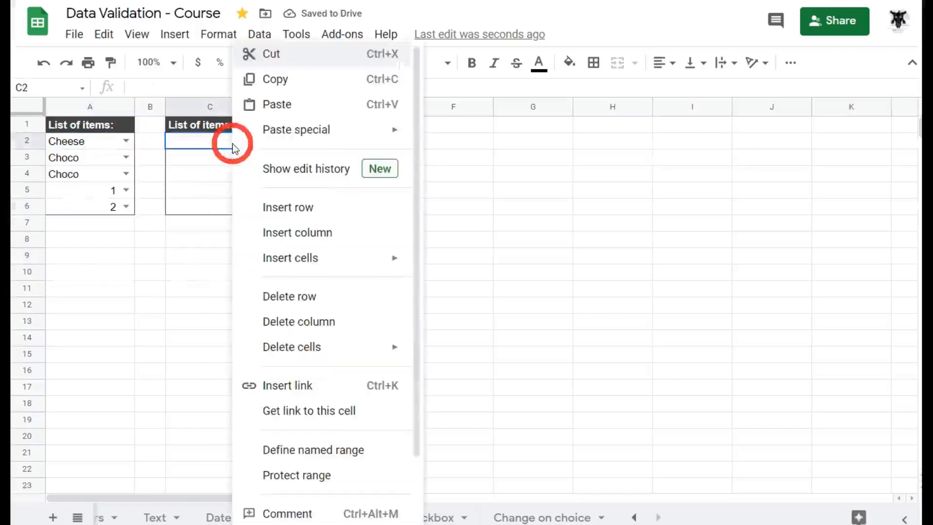
{"action": "scroll", "scroll_direction": "down", "scroll_amount": 3}
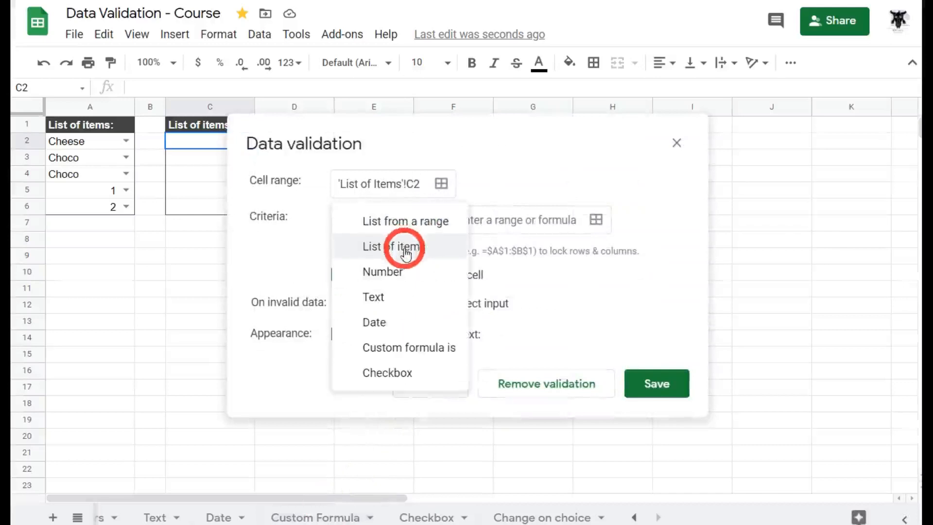
{"action": "left_click", "coordinate": [391, 246]}
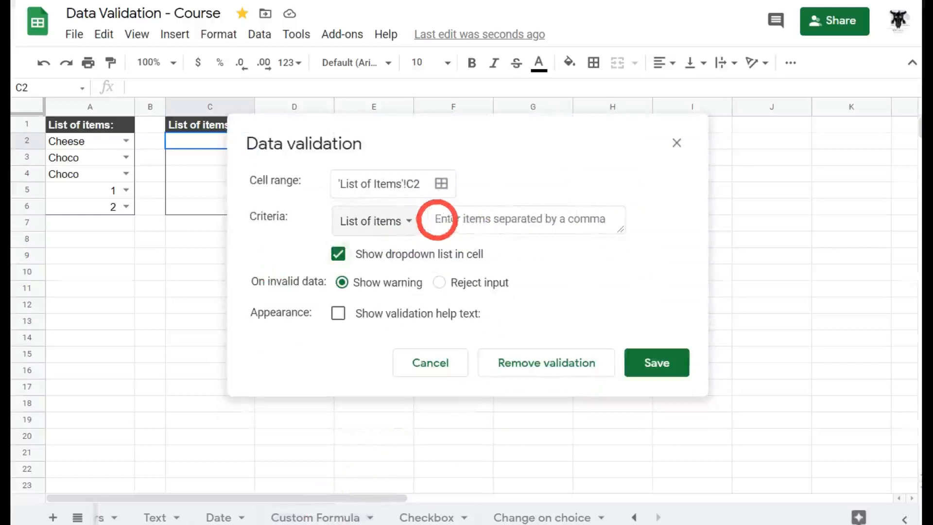
{"action": "left_click", "coordinate": [525, 218]}
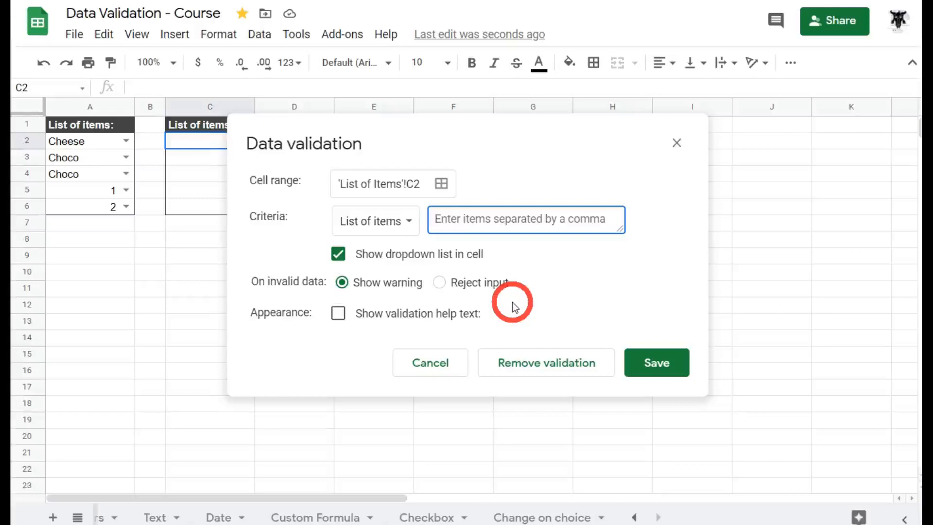
- Enter the items "1. Pizza, 2. Cake, 3. Banana, 4. Chicken" for C2's list
{"action": "type", "text": "1"}
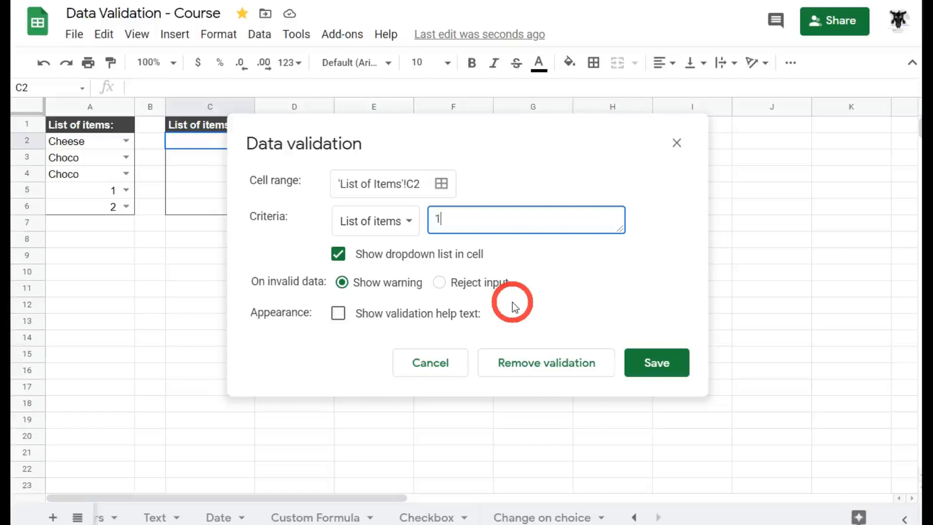
{"action": "type", "text": ". P"}
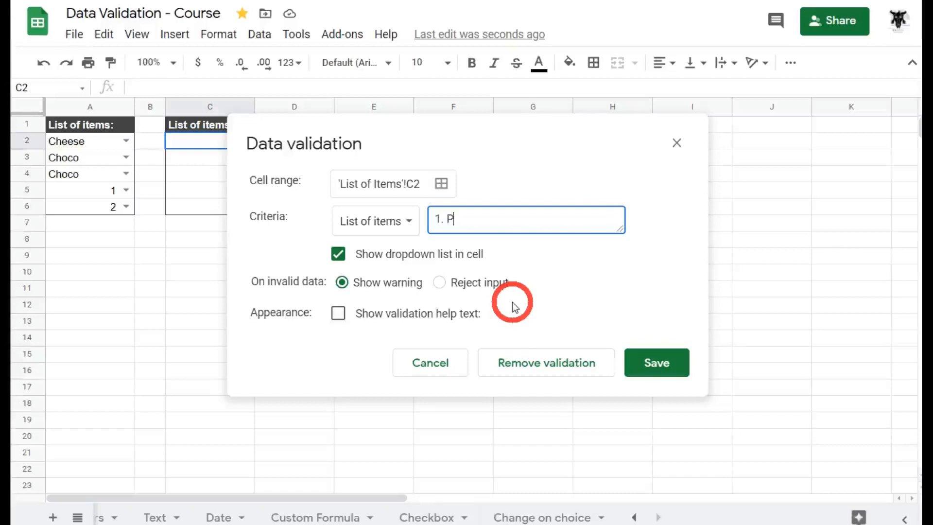
{"action": "type", "text": "izz"}
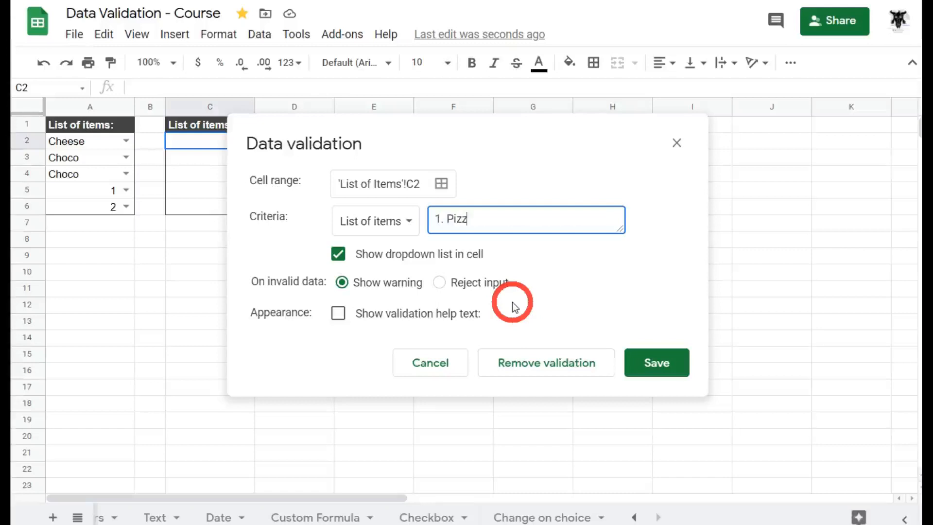
{"action": "type", "text": "a"}
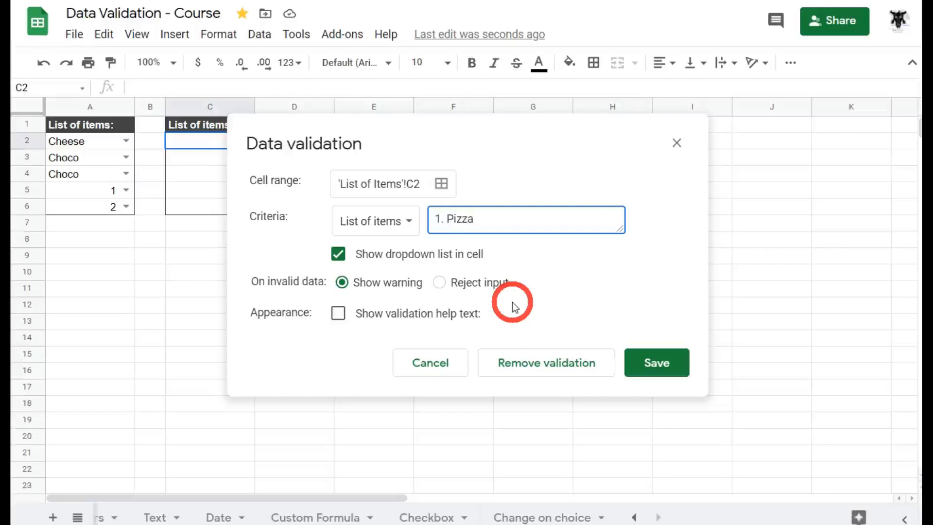
{"action": "type", "text": ", 2"}
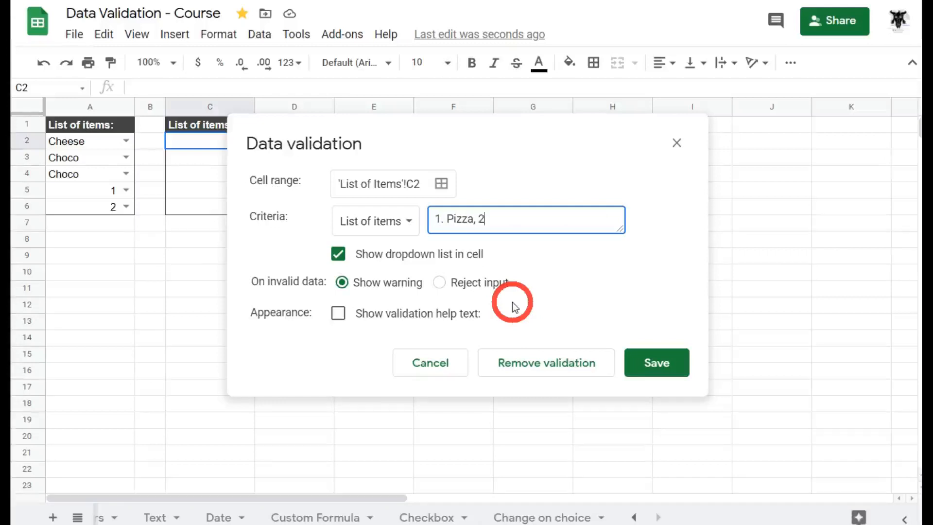
{"action": "type", "text": ". Cake, 3. Ba"}
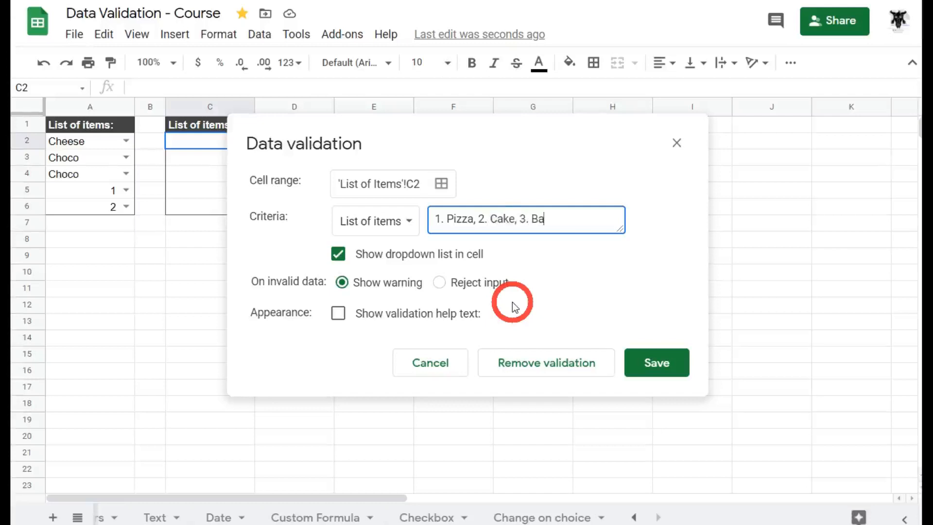
{"action": "type", "text": "nana,"}
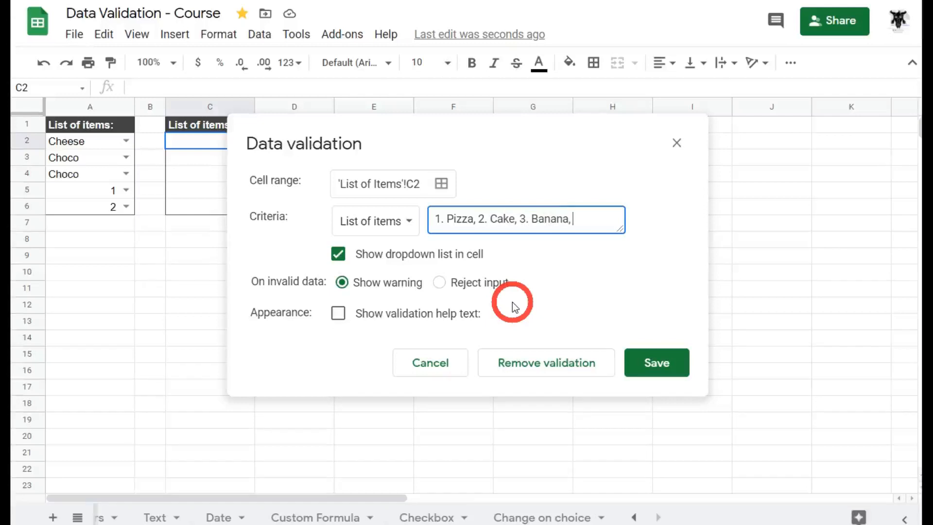
{"action": "type", "text": "4."}
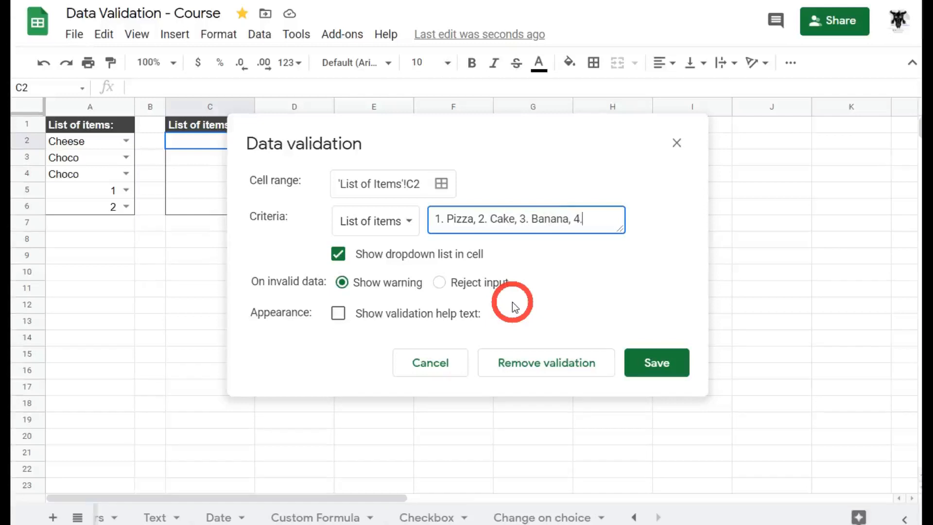
{"action": "type", "text": "Chicken"}
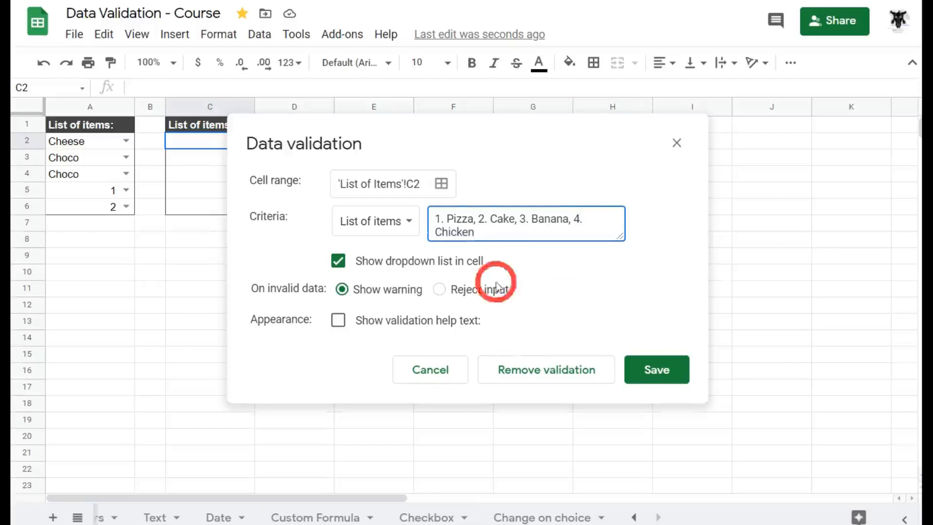
{"action": "mouse_move", "coordinate": [547, 303]}
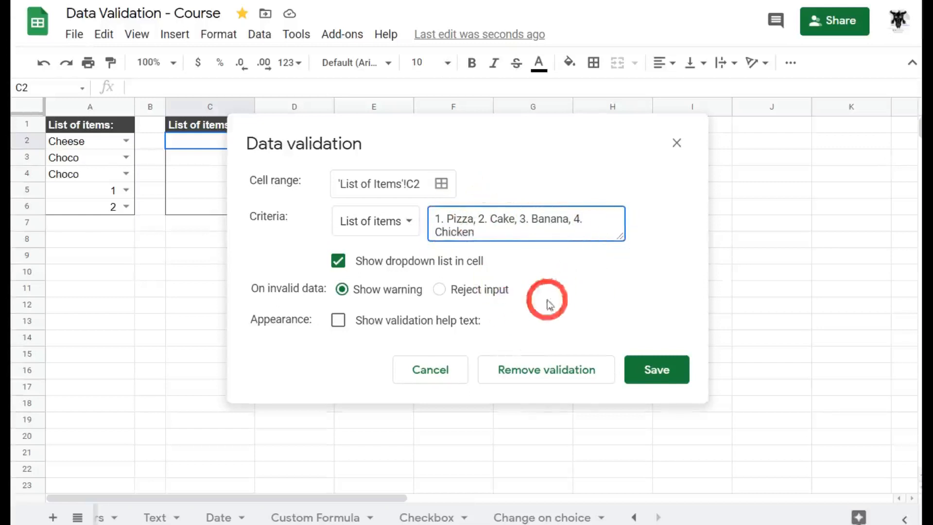
- Make C2's rule reject invalid input and save the Pizza/Cake/Banana/Chicken dropdown
{"action": "left_click", "coordinate": [439, 290]}
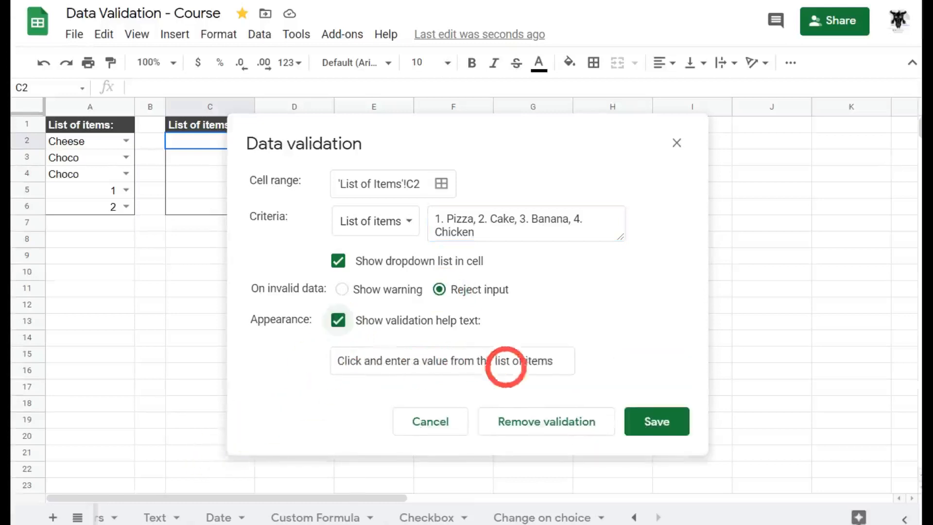
{"action": "mouse_move", "coordinate": [656, 420]}
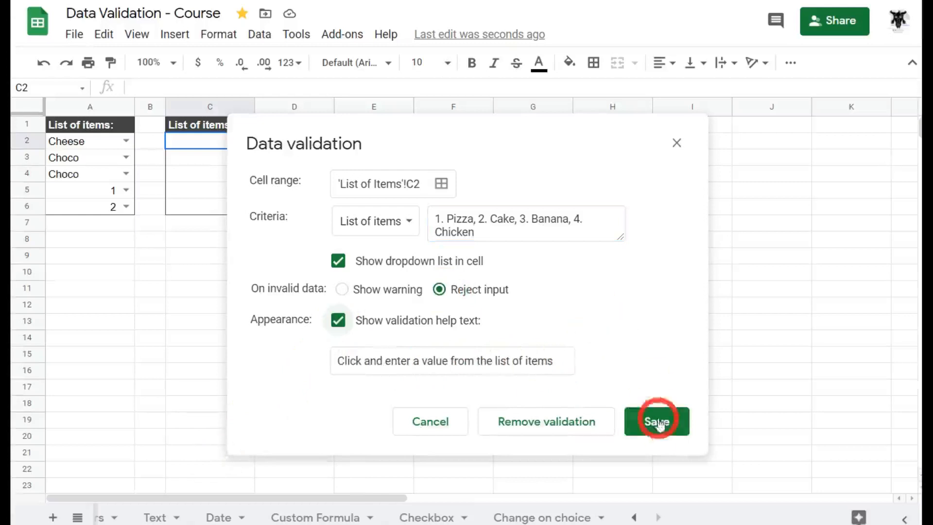
{"action": "left_click", "coordinate": [656, 421]}
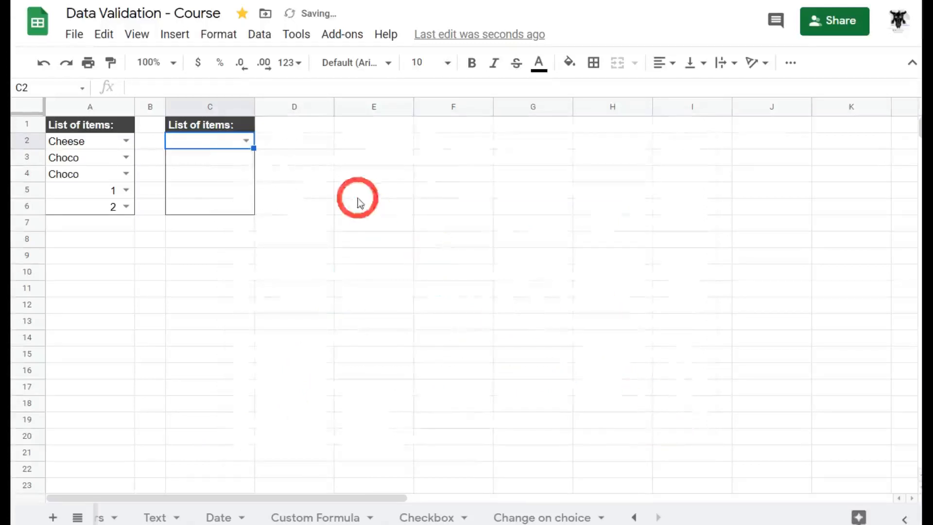
- Test C2's dropdown with Banana then Pizza, and set it to 2. Cake filled down to C6
{"action": "left_click", "coordinate": [244, 141]}
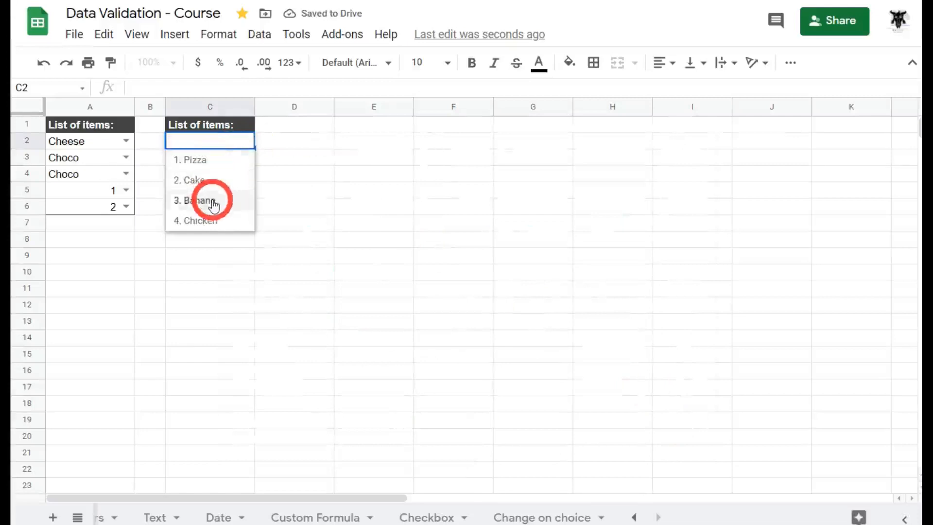
{"action": "left_click", "coordinate": [196, 200]}
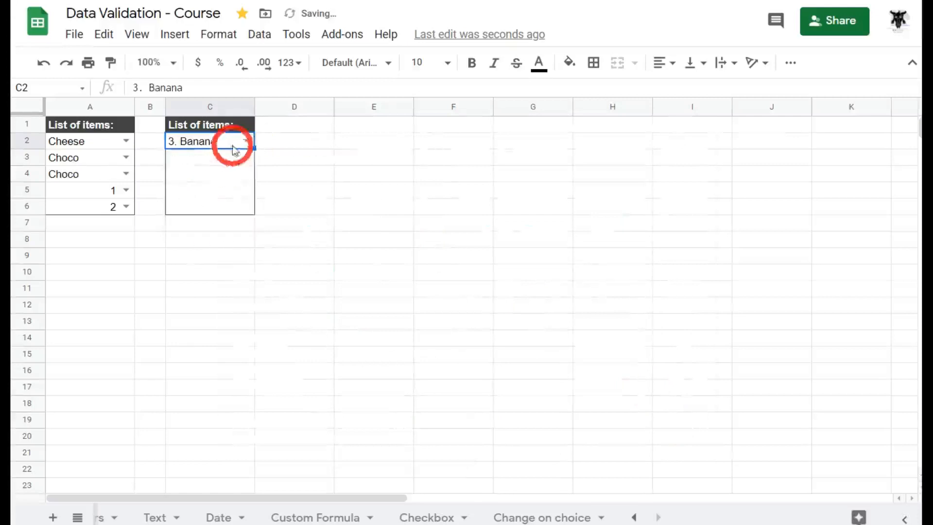
{"action": "left_click", "coordinate": [245, 141]}
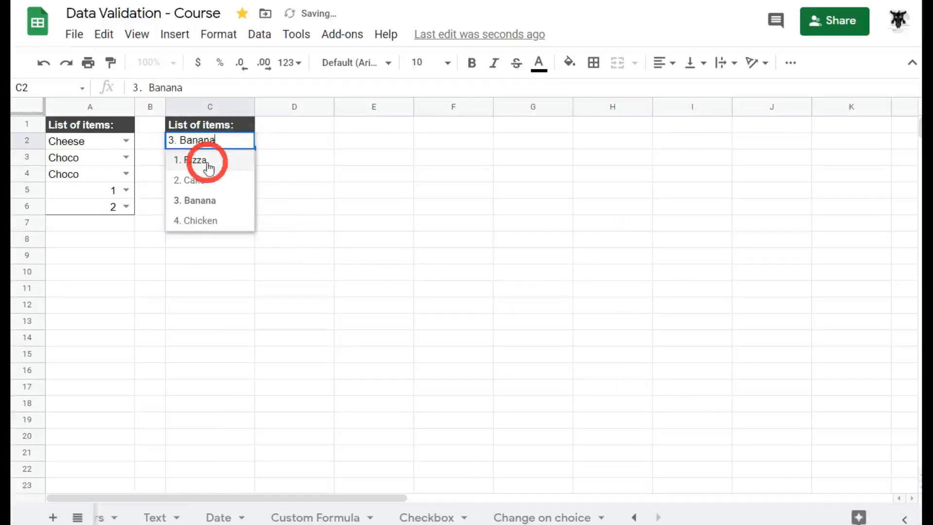
{"action": "left_click", "coordinate": [191, 160]}
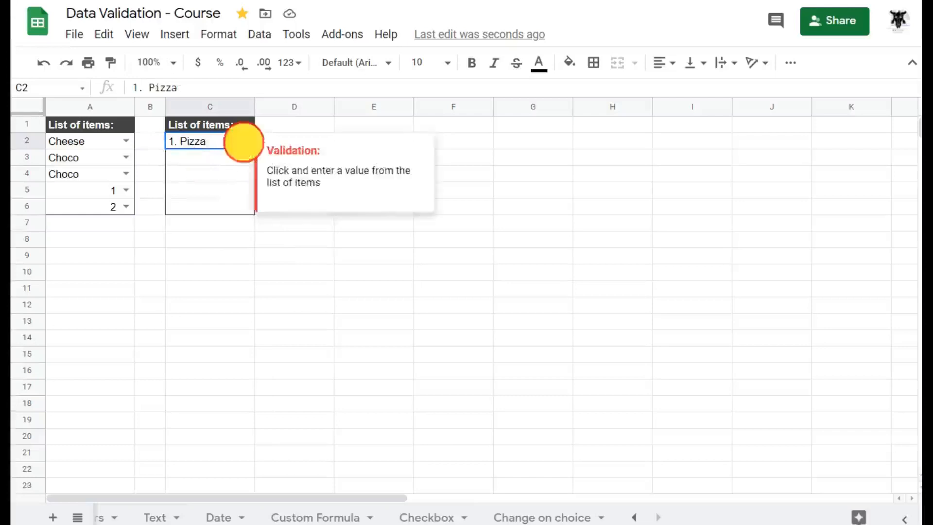
{"action": "type", "text": "2. Cake"}
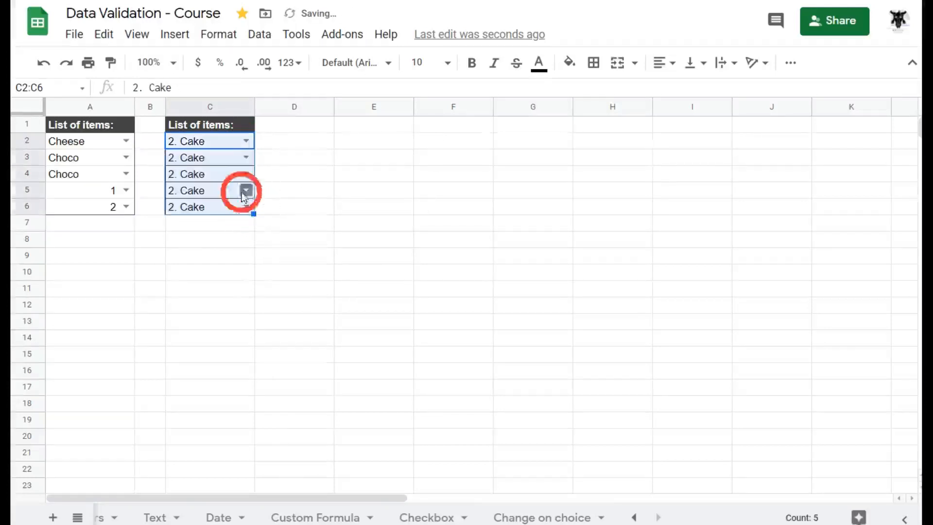
- Select C3 through C6 and clear their values and dropdowns, keeping C2 as 2. Cake
{"action": "left_click", "coordinate": [186, 157]}
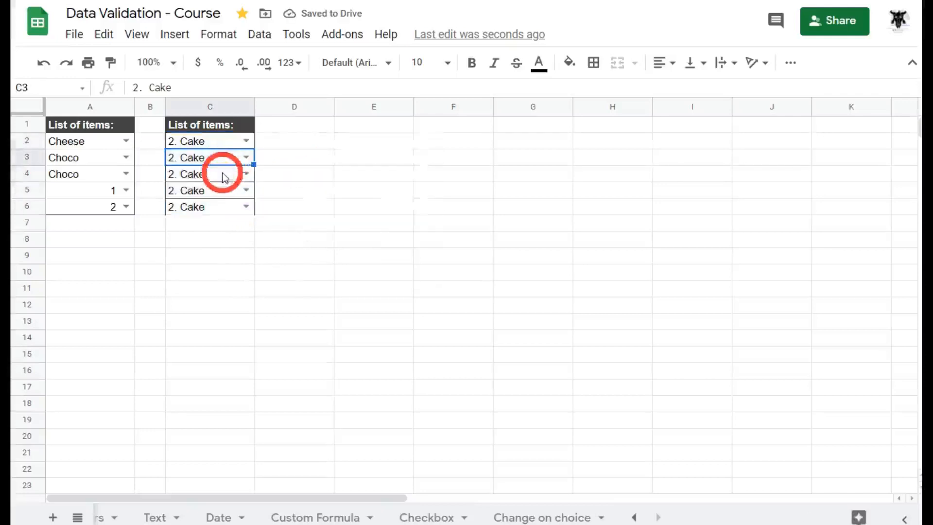
{"action": "left_click", "coordinate": [246, 158]}
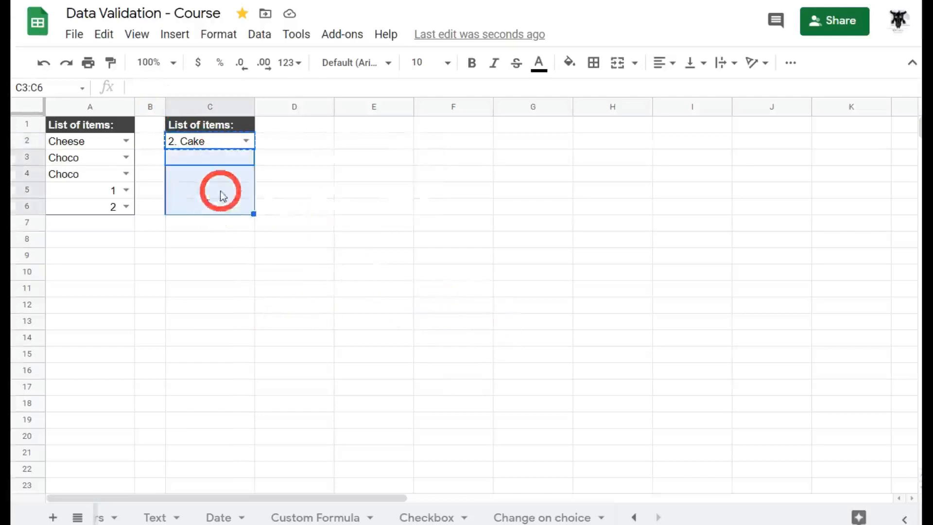
- Paste data validation only into C3:C6 so they get C2's item dropdown
{"action": "right_click", "coordinate": [221, 190]}
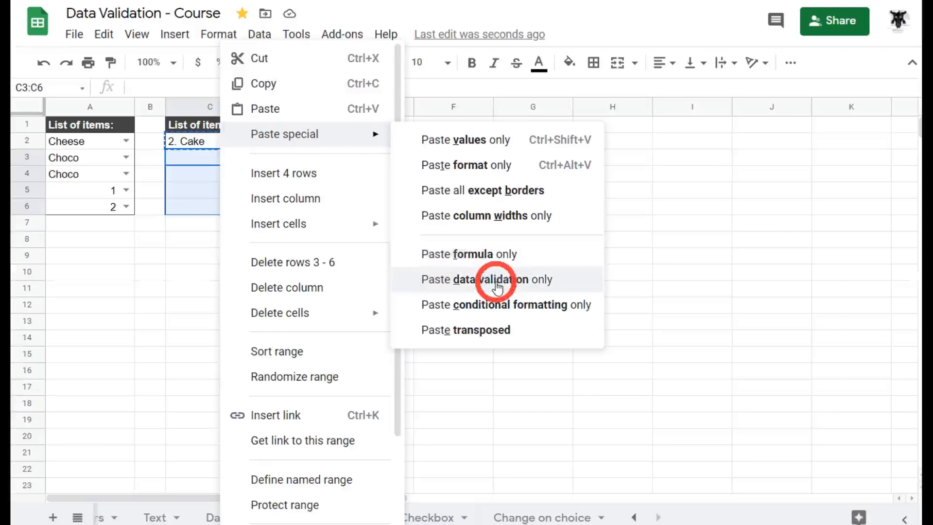
{"action": "left_click", "coordinate": [482, 279]}
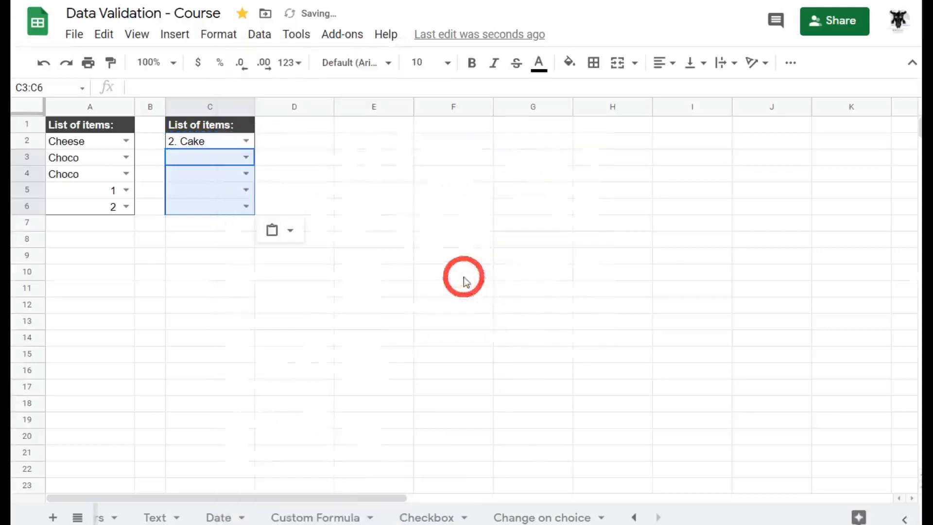
{"action": "left_click", "coordinate": [373, 189]}
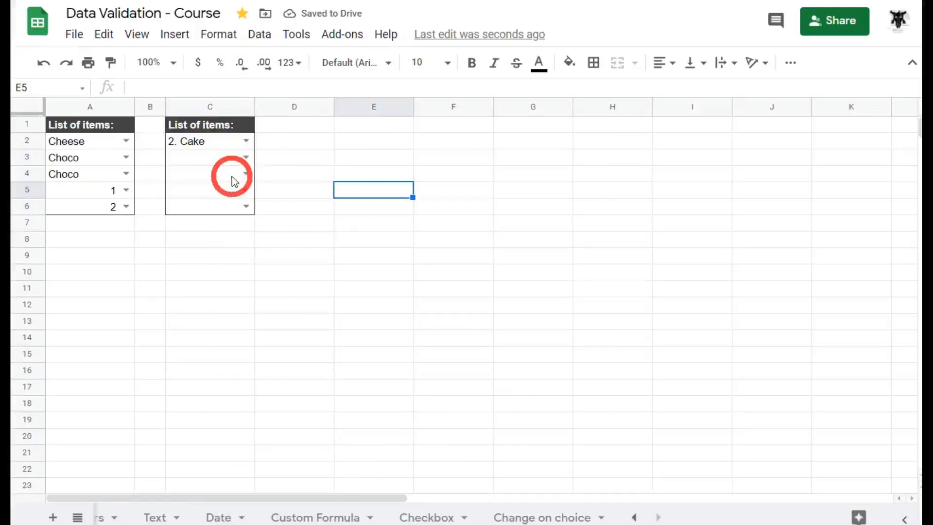
- Pick 1. Pizza, 3. Banana, 4. Chicken and 1. Pizza in the C3–C6 dropdowns
{"action": "left_click", "coordinate": [246, 157]}
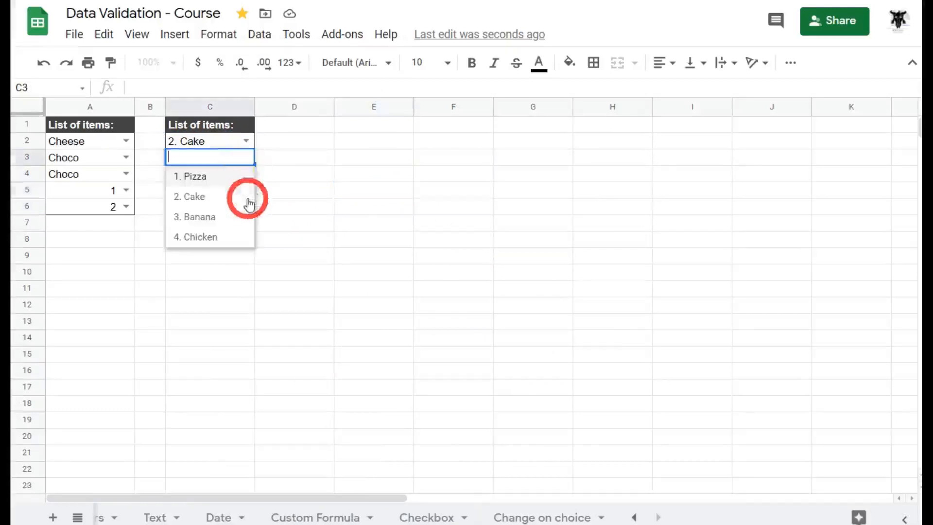
{"action": "left_click", "coordinate": [191, 175]}
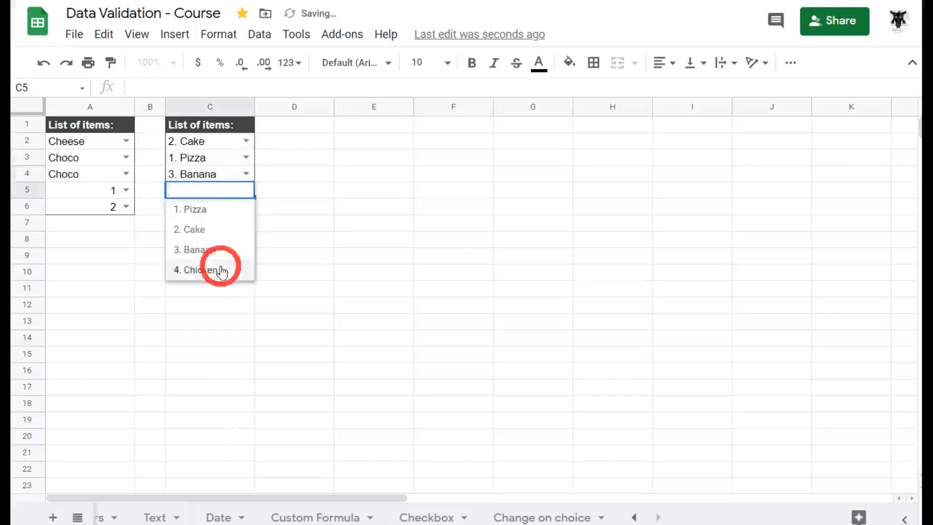
{"action": "left_click", "coordinate": [202, 269]}
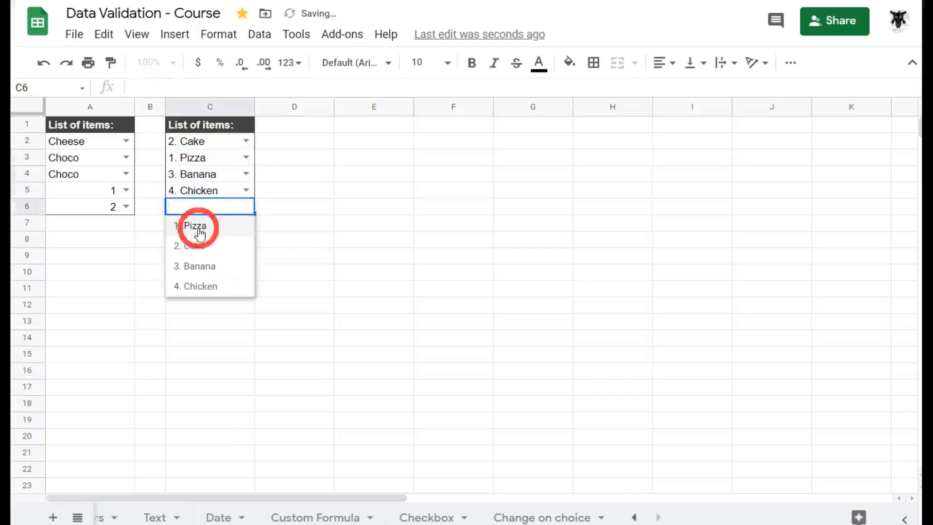
{"action": "left_click", "coordinate": [194, 226]}
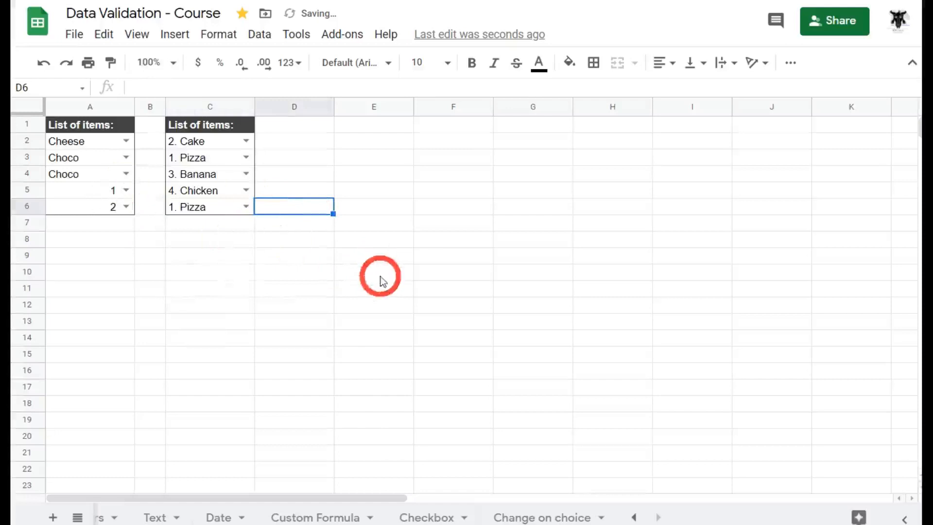
{"action": "mouse_move", "coordinate": [414, 361]}
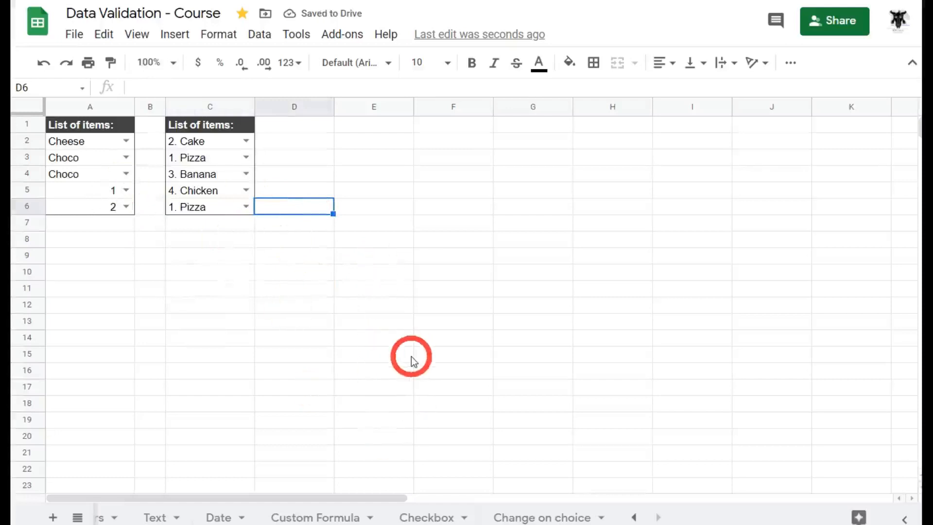